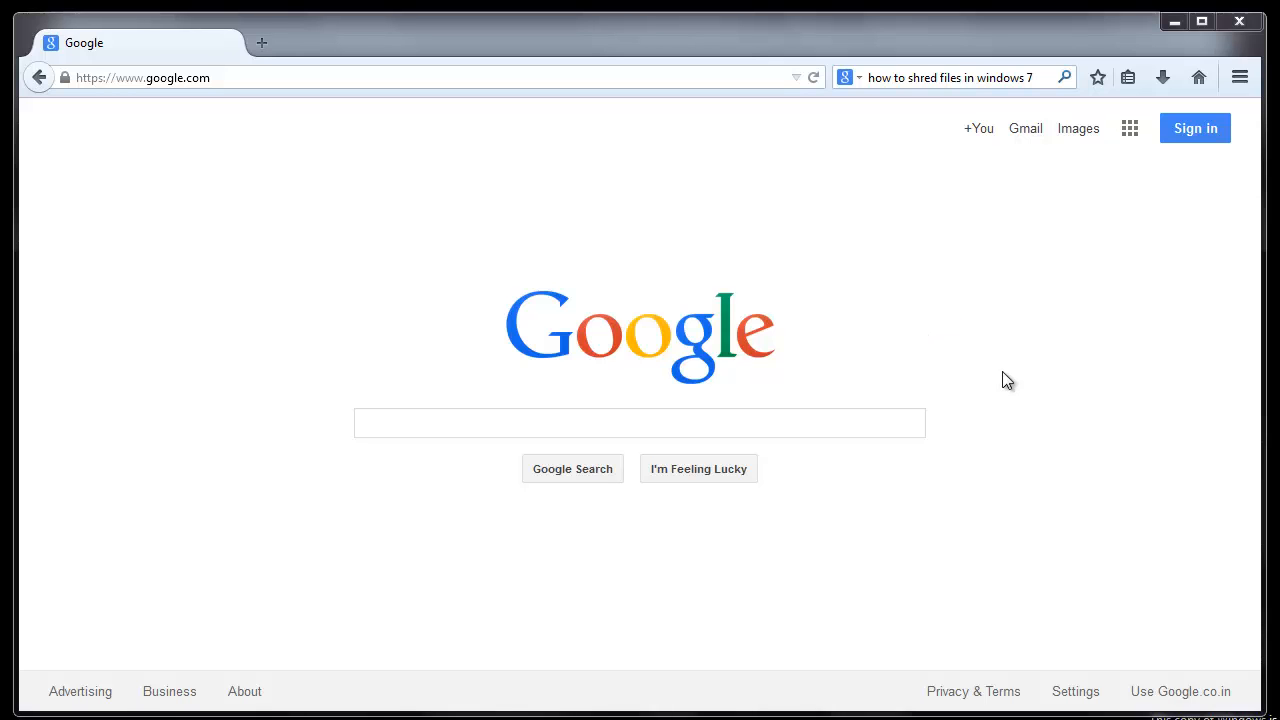
pyautogui.moveTo(1042, 449)
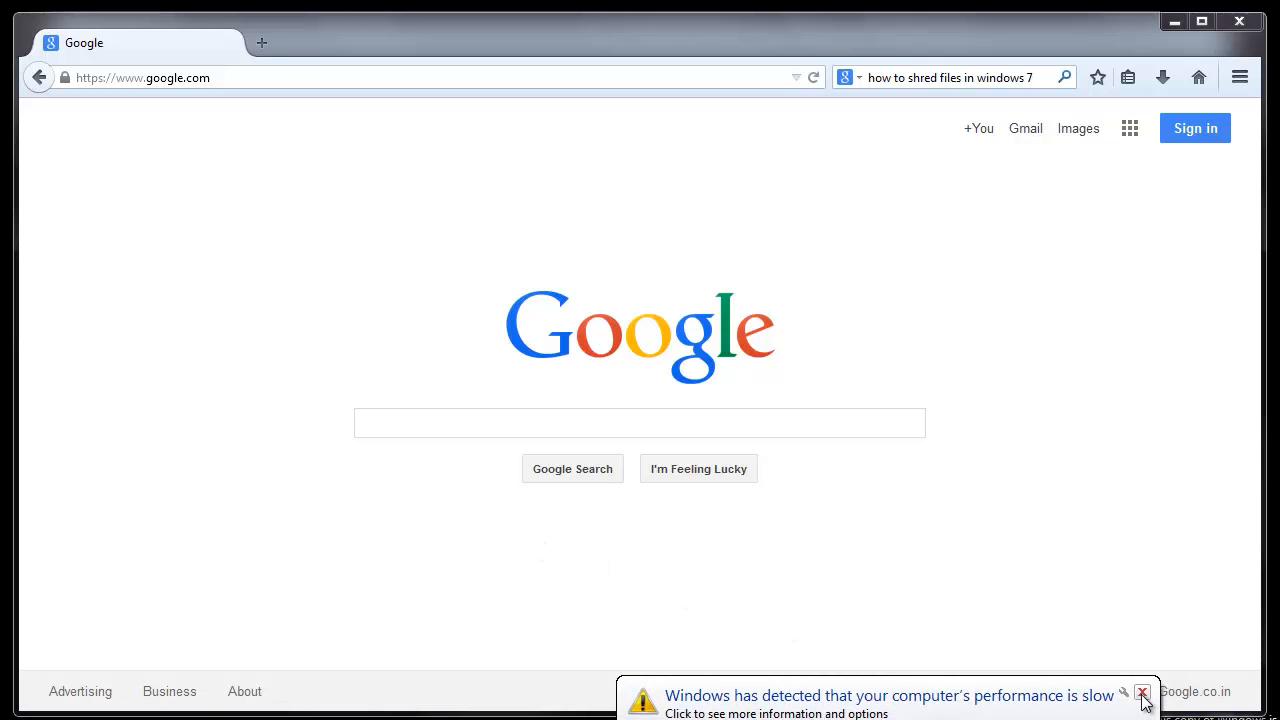
# - Dismiss the slow-performance warning twice and go to howtoerase.org
pyautogui.click(1143, 692)
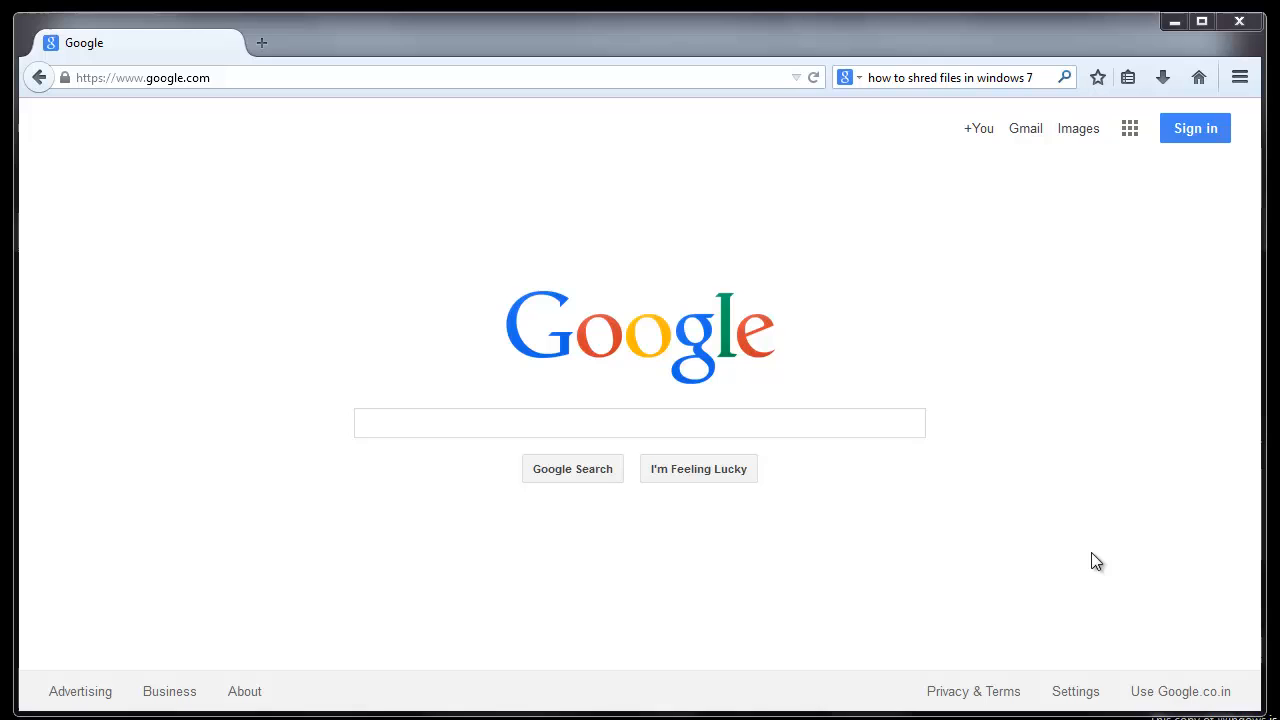
pyautogui.moveTo(1001, 514)
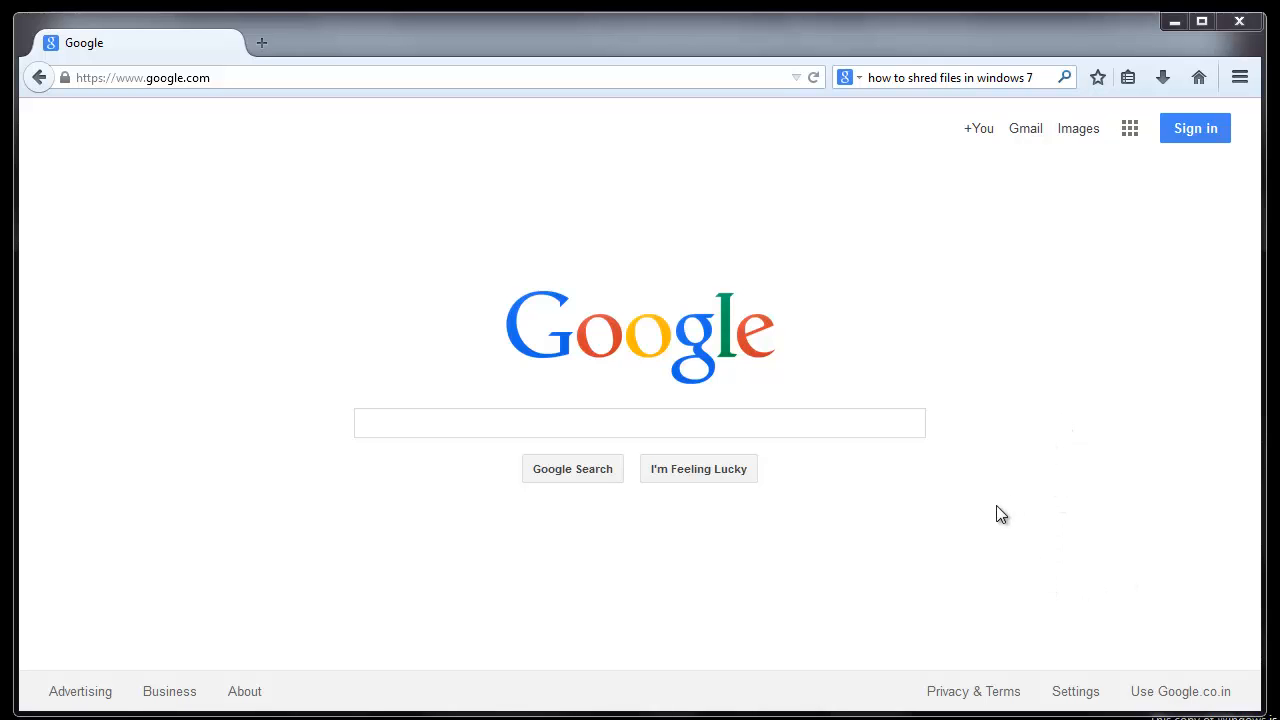
pyautogui.moveTo(796, 236)
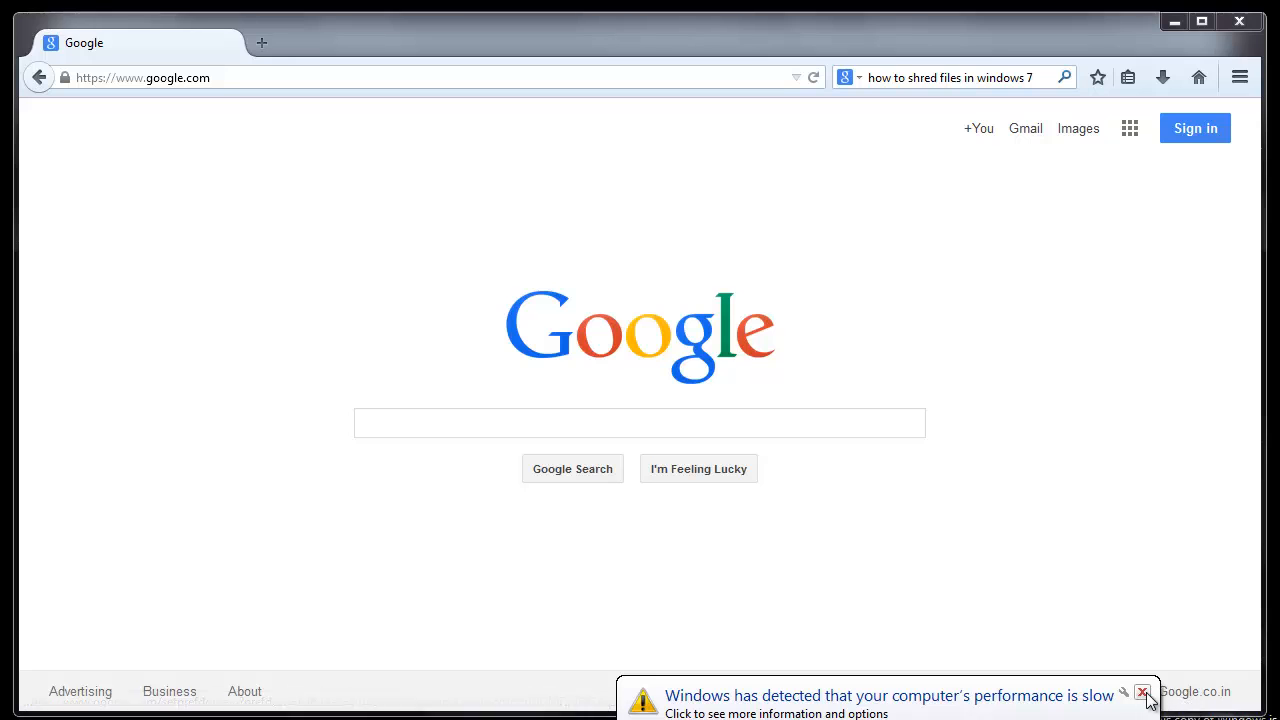
pyautogui.click(1143, 692)
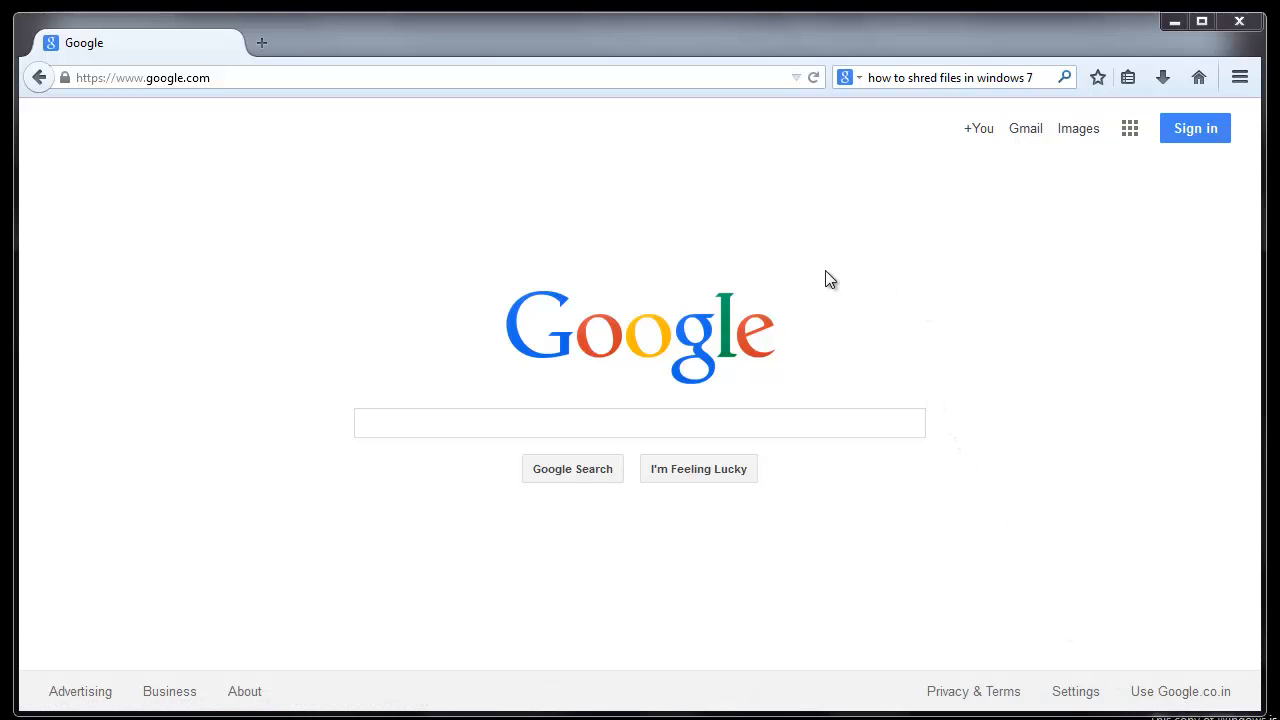
pyautogui.moveTo(450, 500)
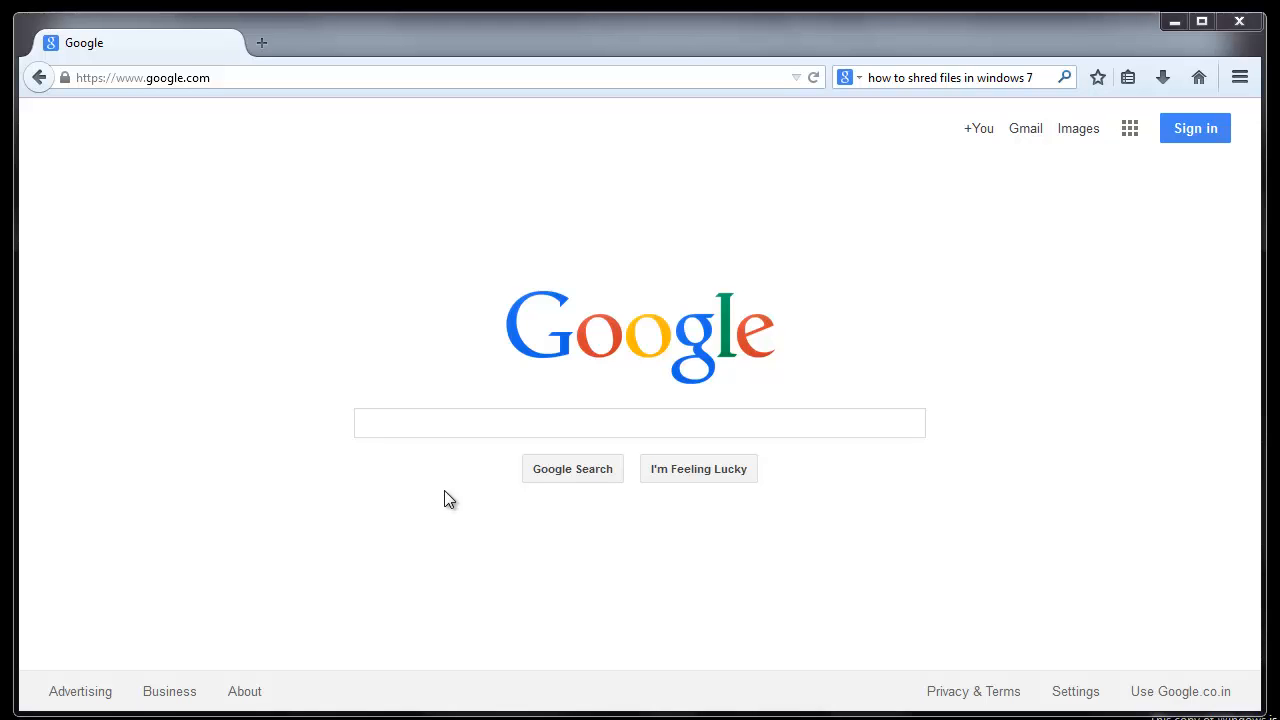
pyautogui.moveTo(445, 471)
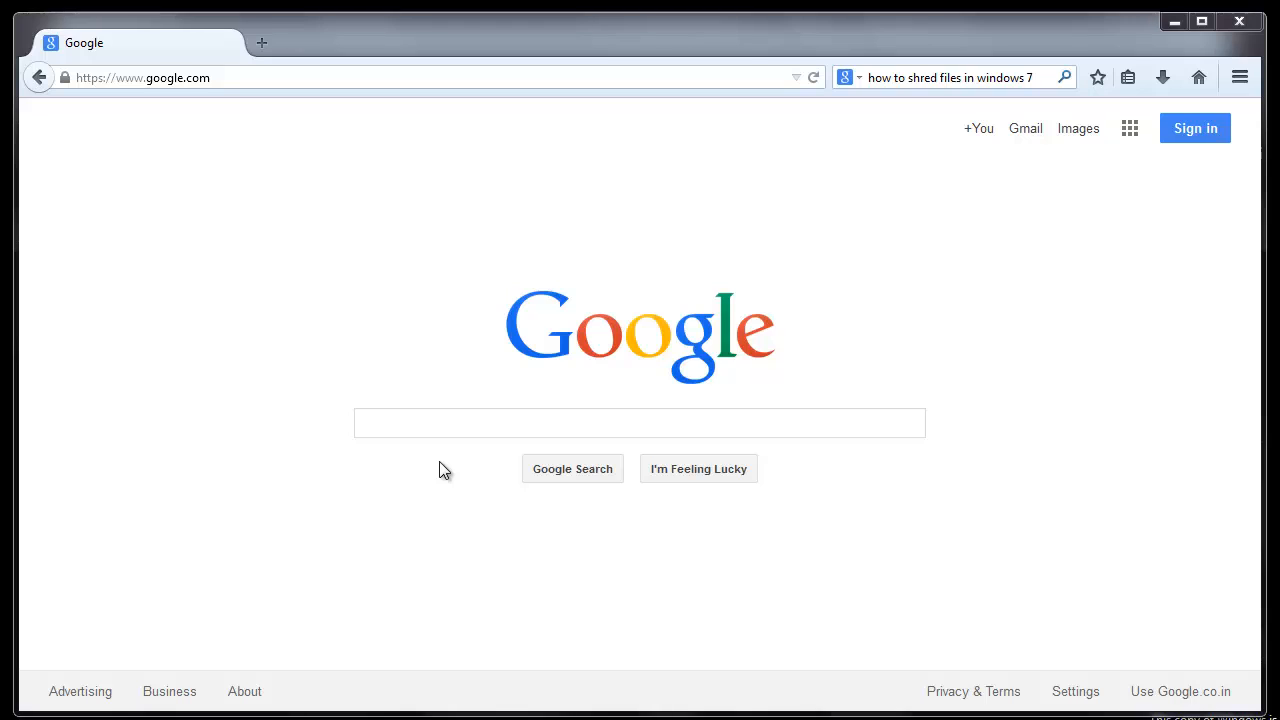
pyautogui.moveTo(1077, 510)
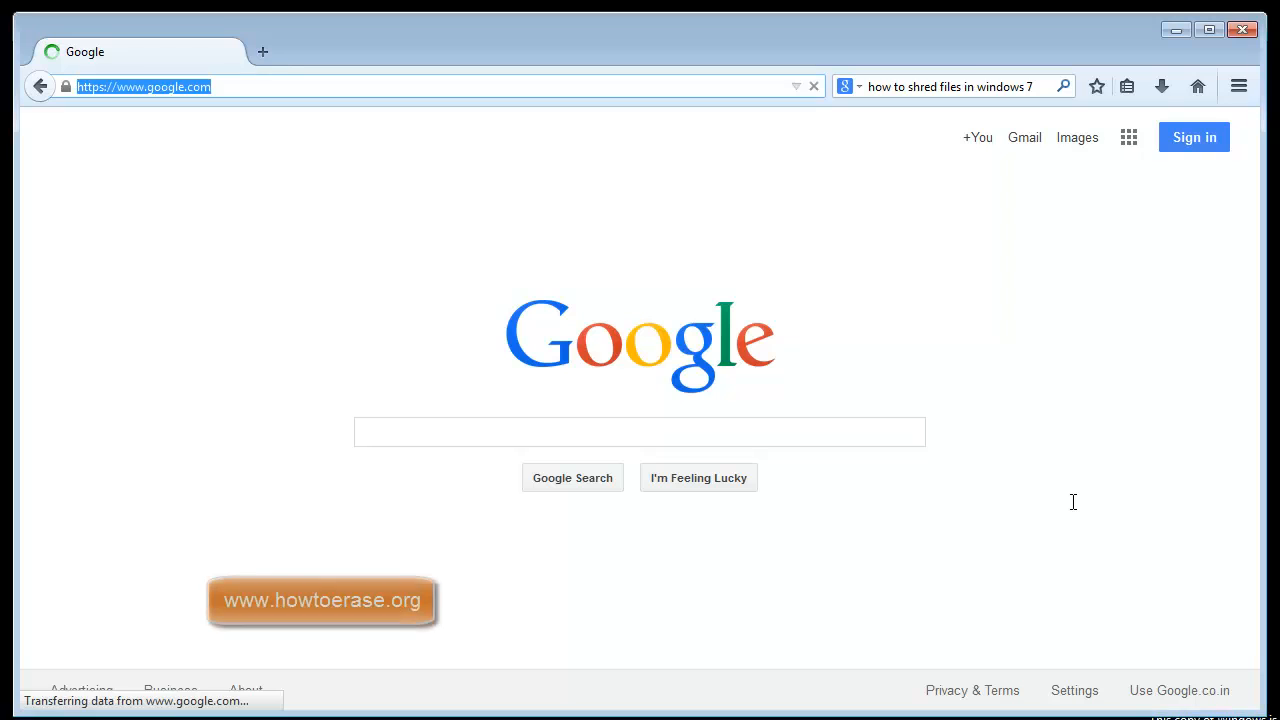
pyautogui.write('howtoerase.org')
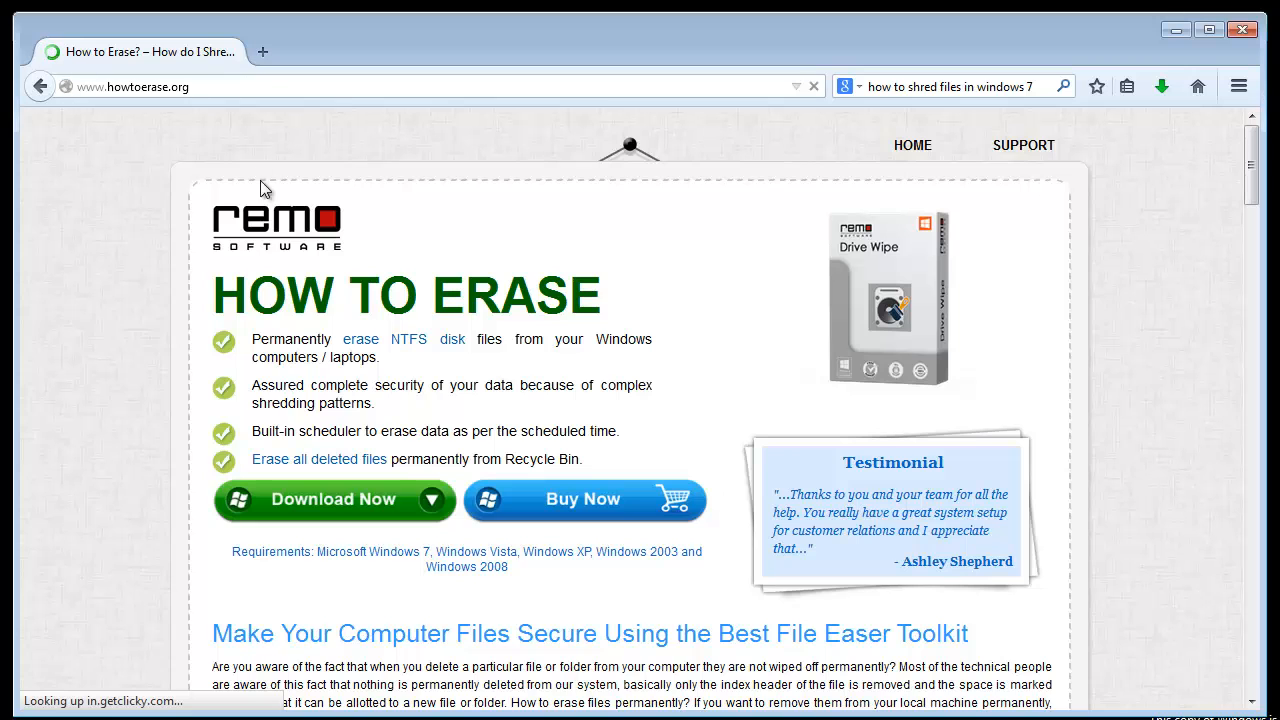
pyautogui.moveTo(1123, 307)
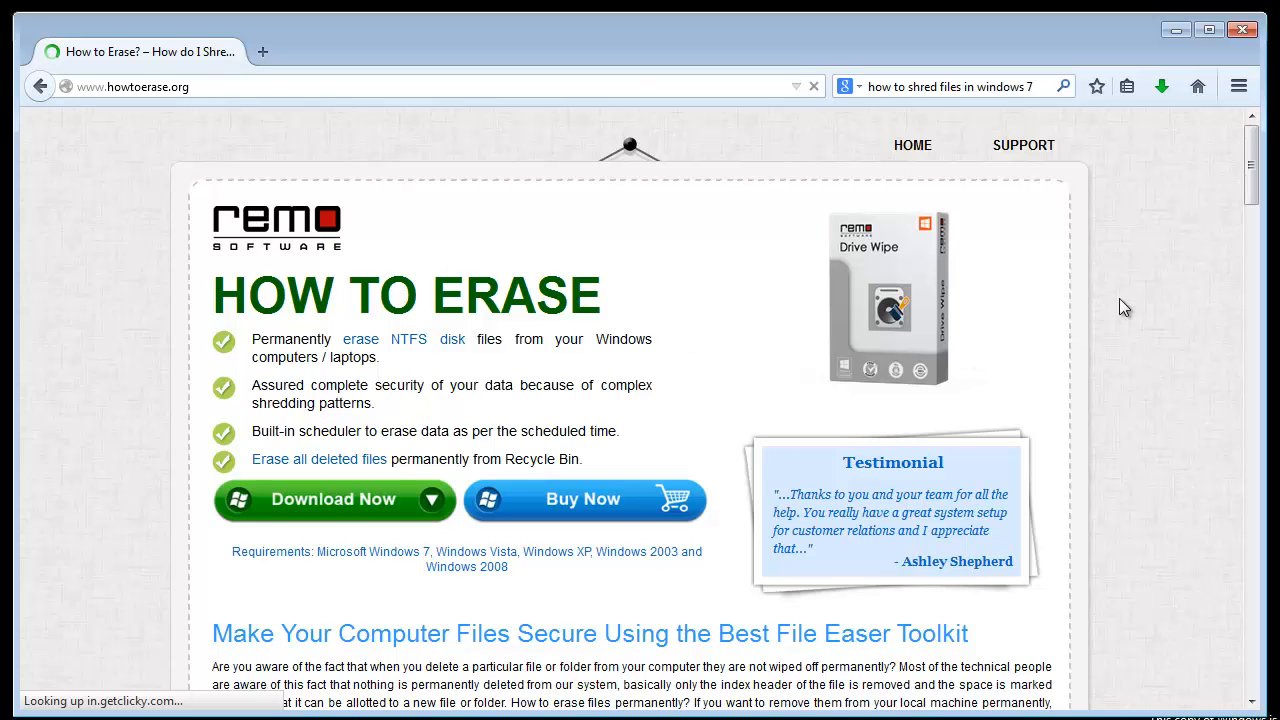
pyautogui.scroll(-3)
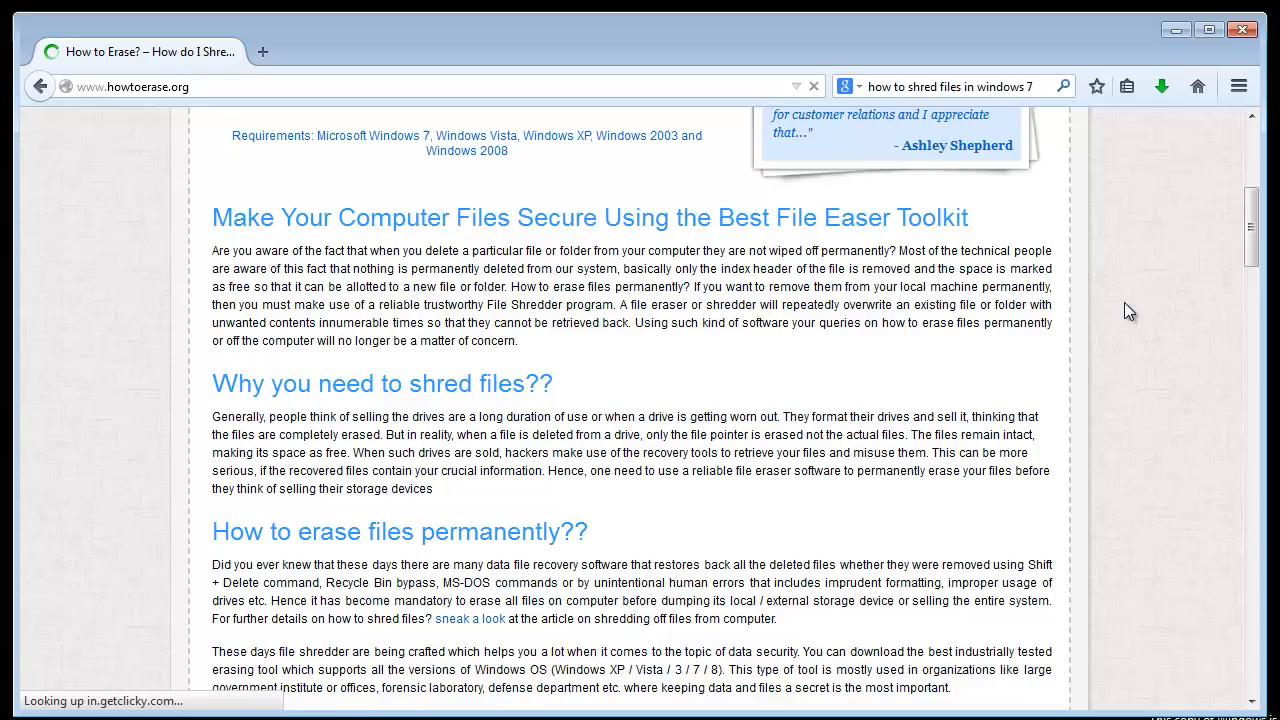
pyautogui.scroll(-3)
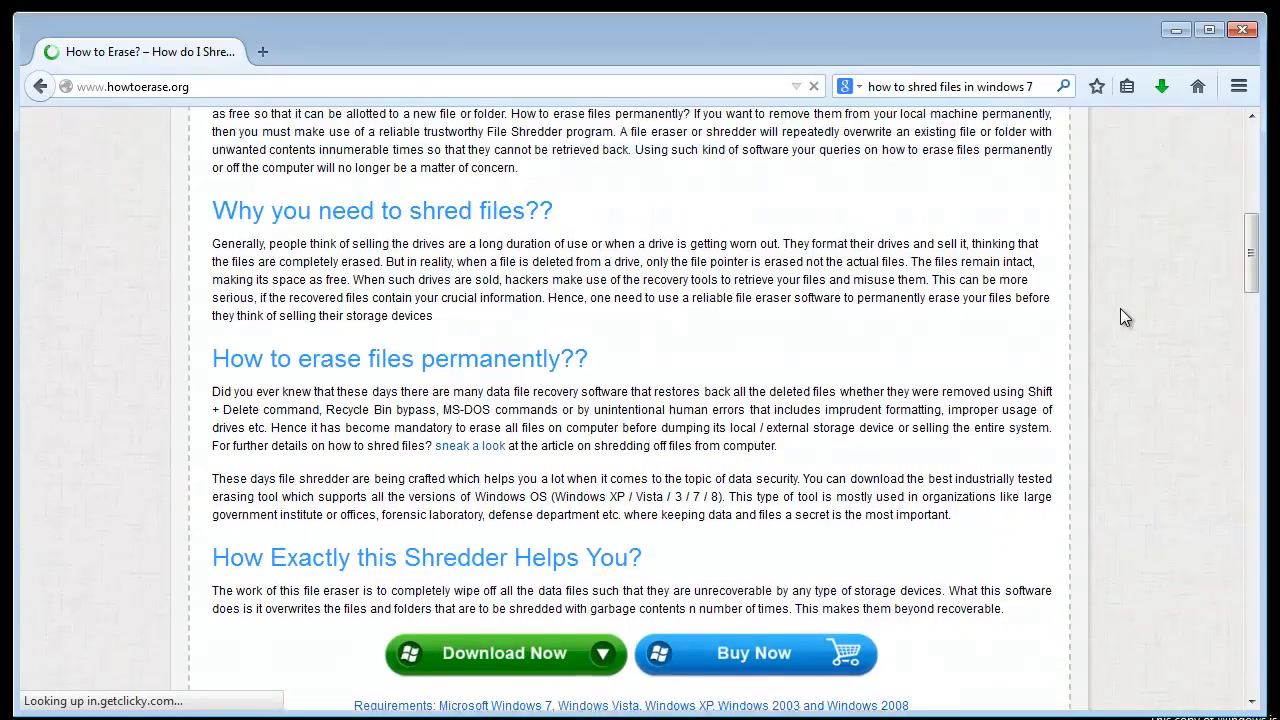
pyautogui.scroll(3)
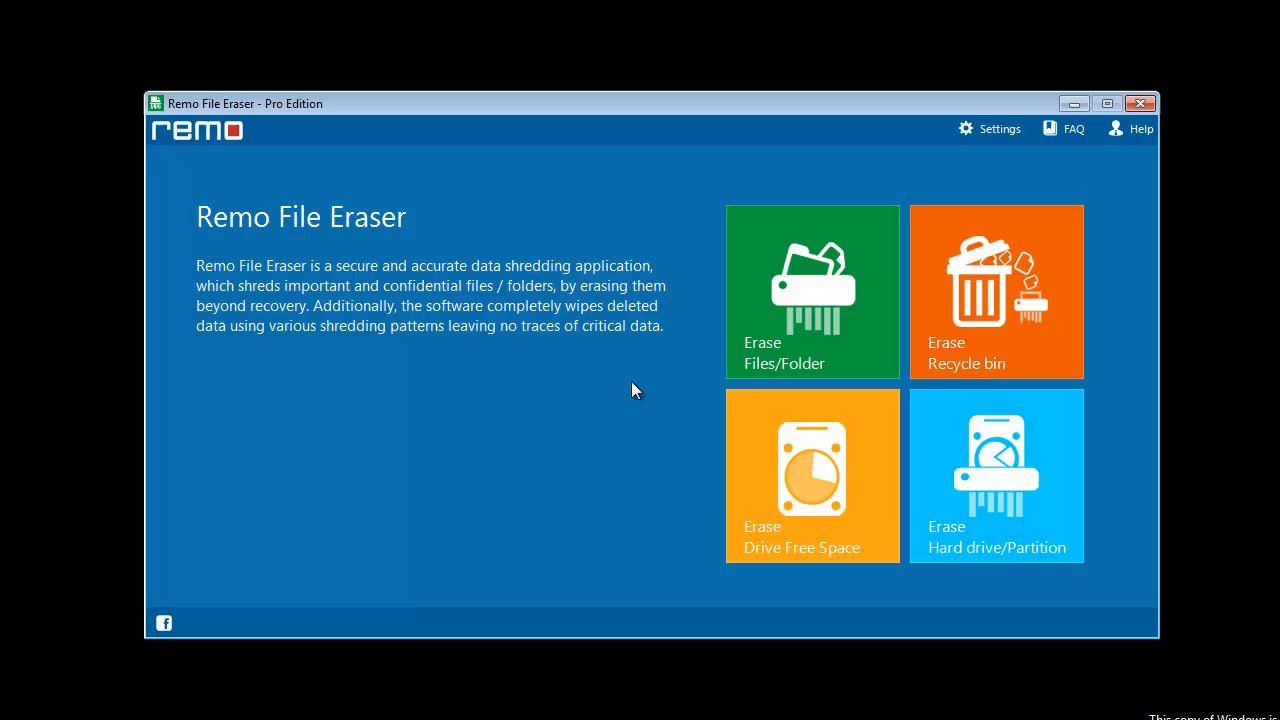
pyautogui.moveTo(513, 473)
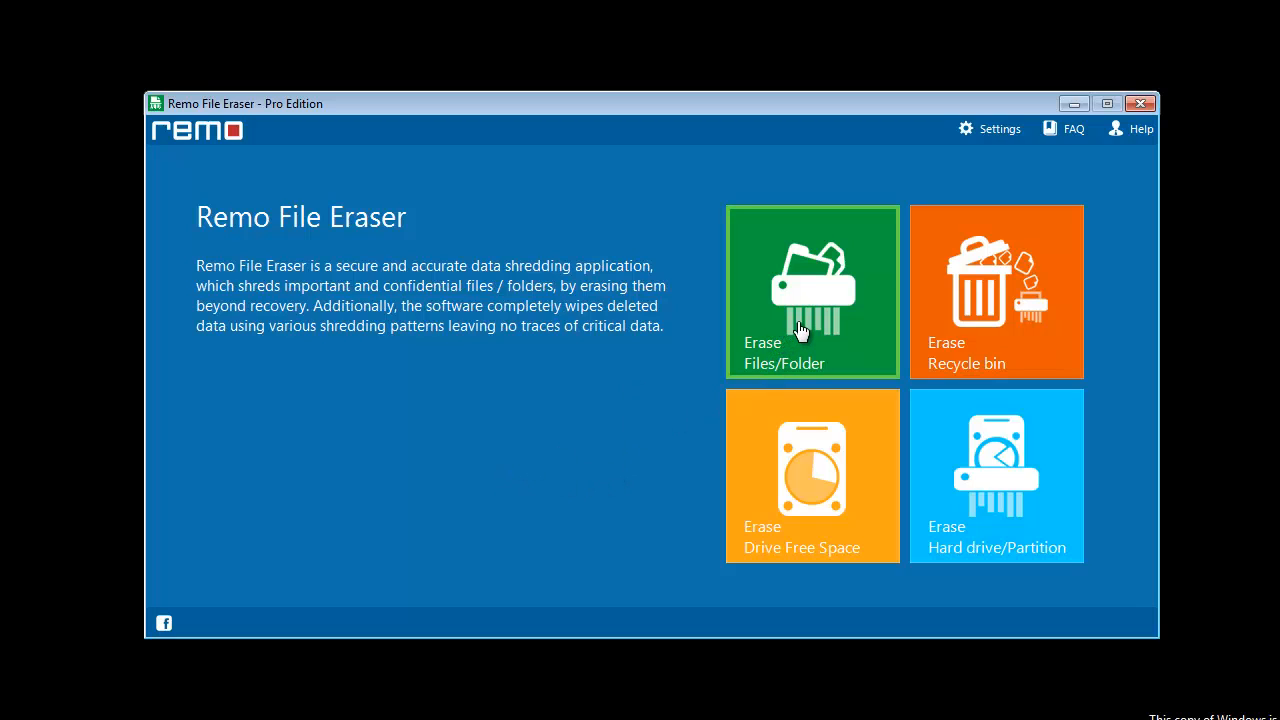
# - Choose Erase Files/Folder, then Add Files to browse for files to include
pyautogui.click(812, 291)
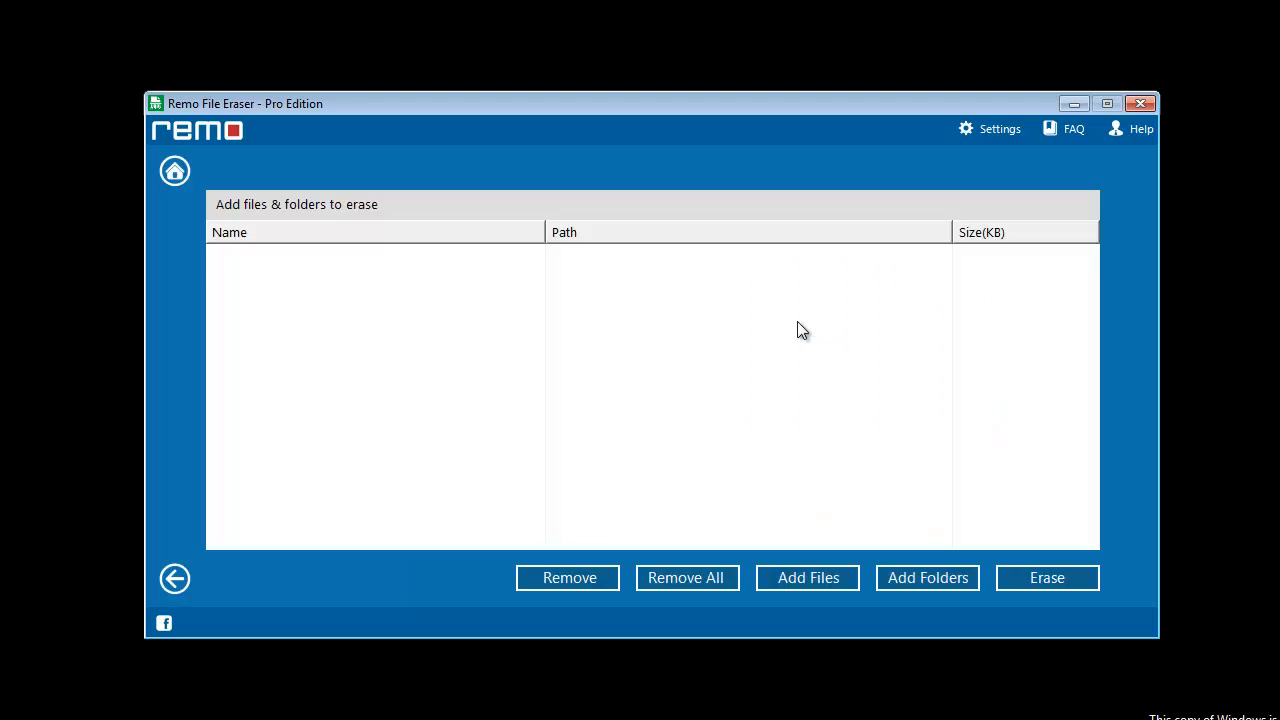
pyautogui.moveTo(750, 430)
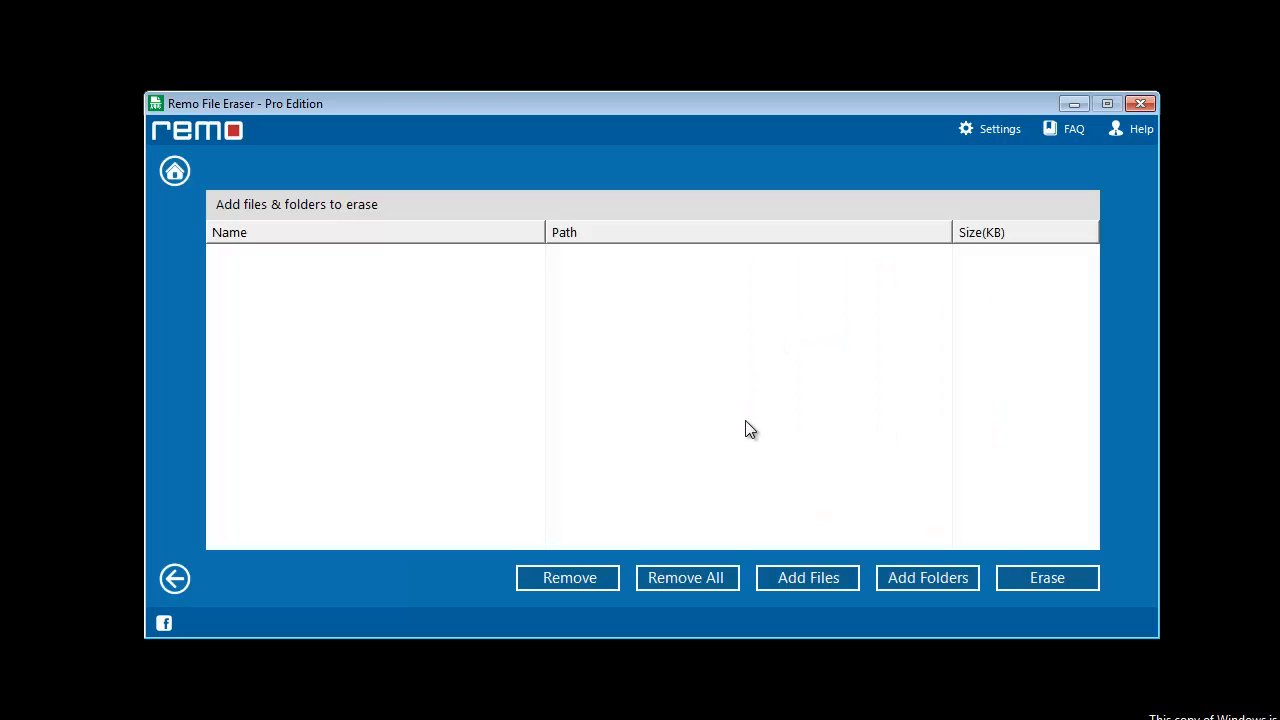
pyautogui.moveTo(714, 607)
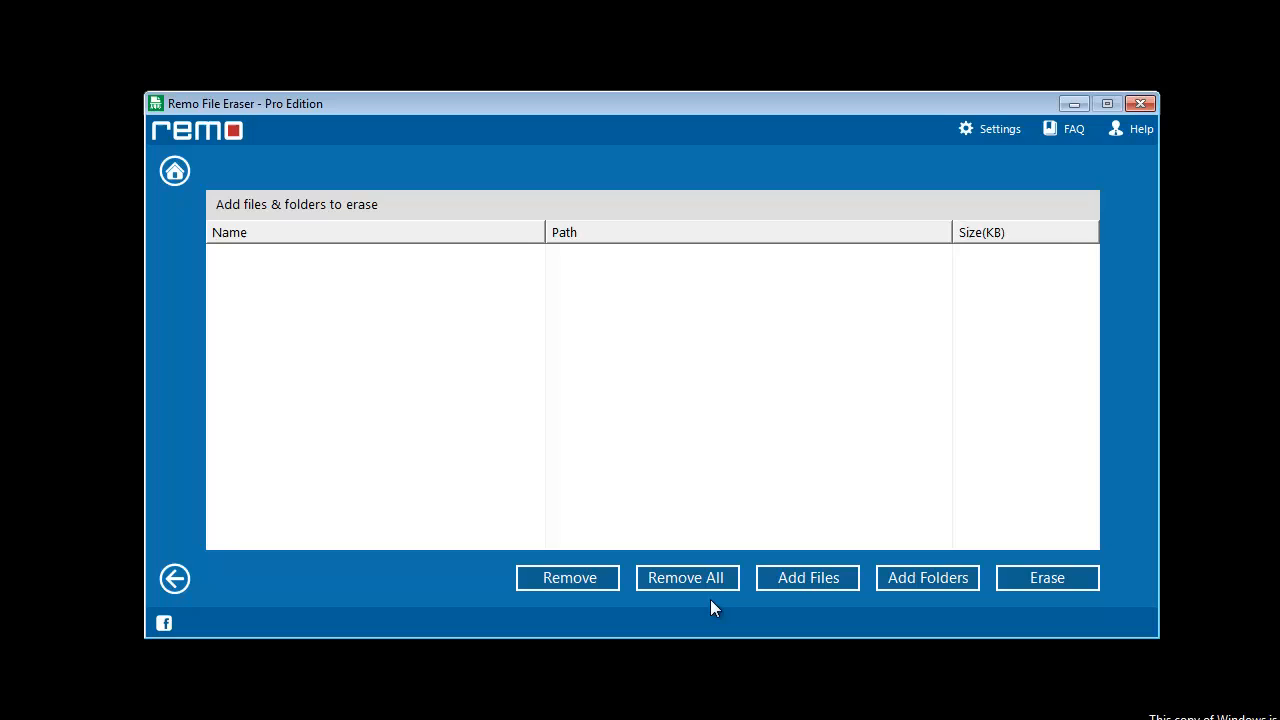
pyautogui.click(807, 577)
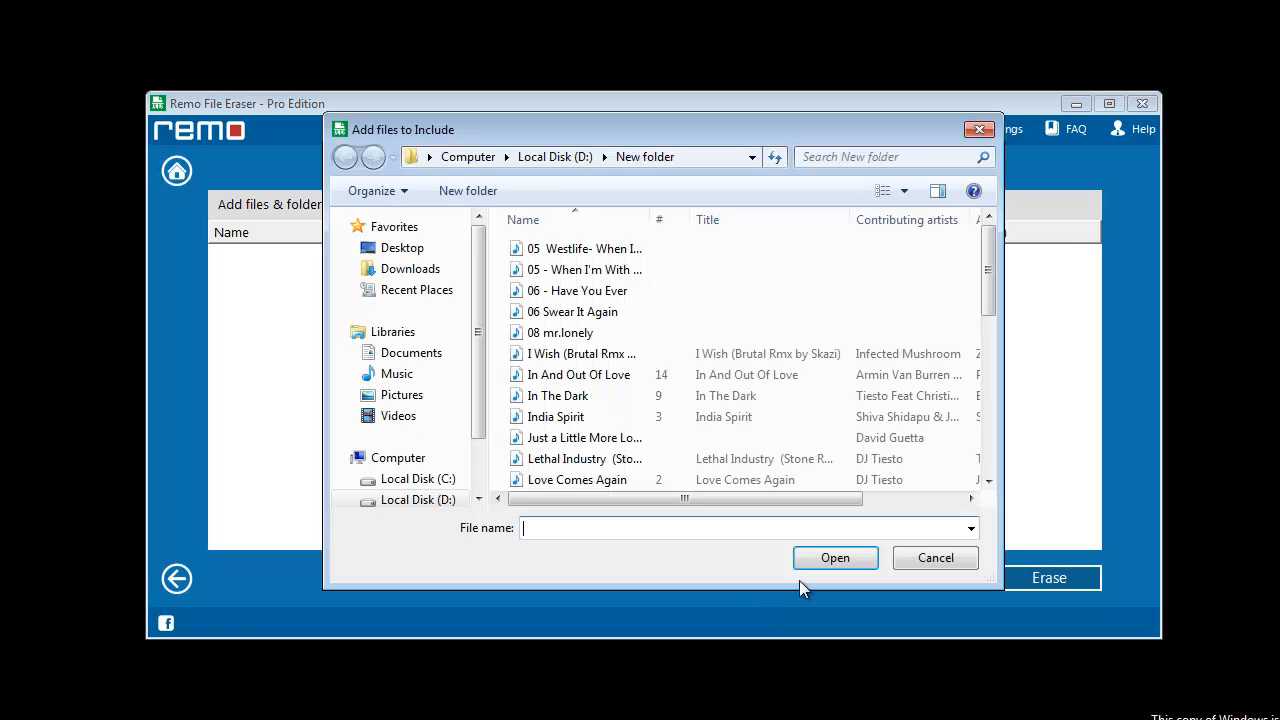
# - Add the MP3 files from D:\New folder to the erase list
pyautogui.click(345, 157)
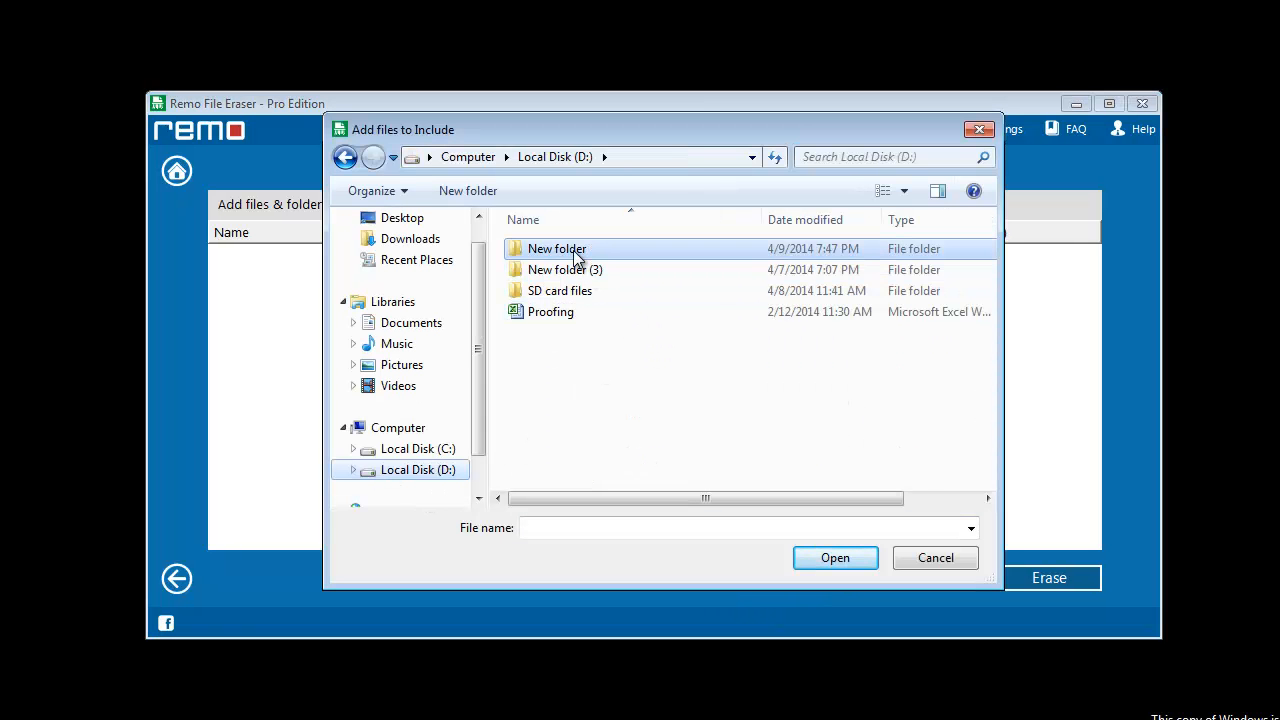
pyautogui.doubleClick(556, 248)
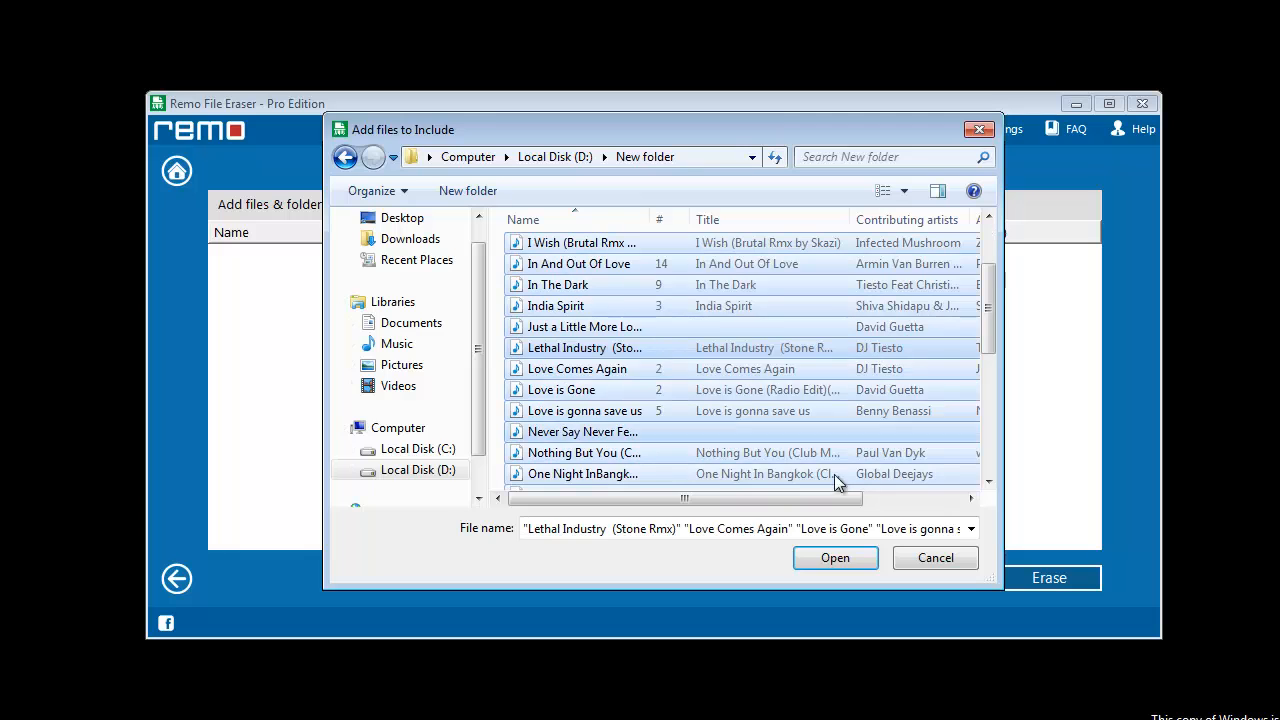
pyautogui.click(835, 557)
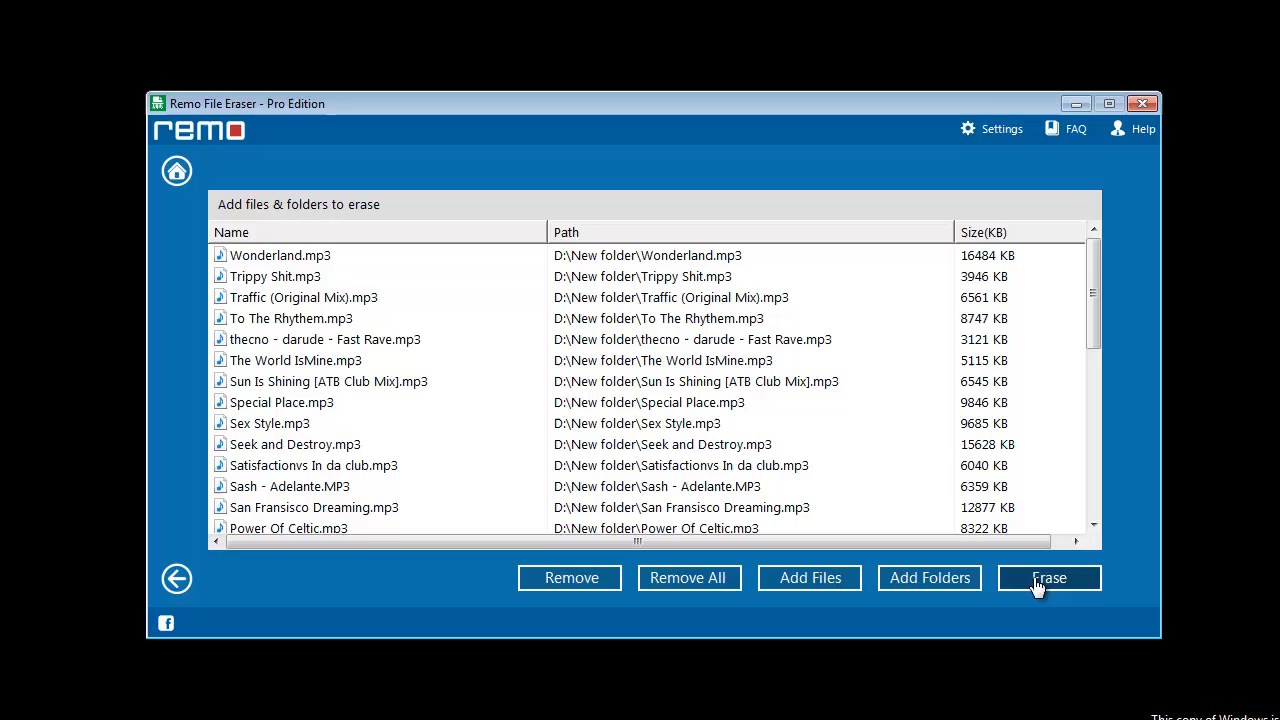
# - Erase the listed files using Fast Zero Write and confirm
pyautogui.click(1048, 577)
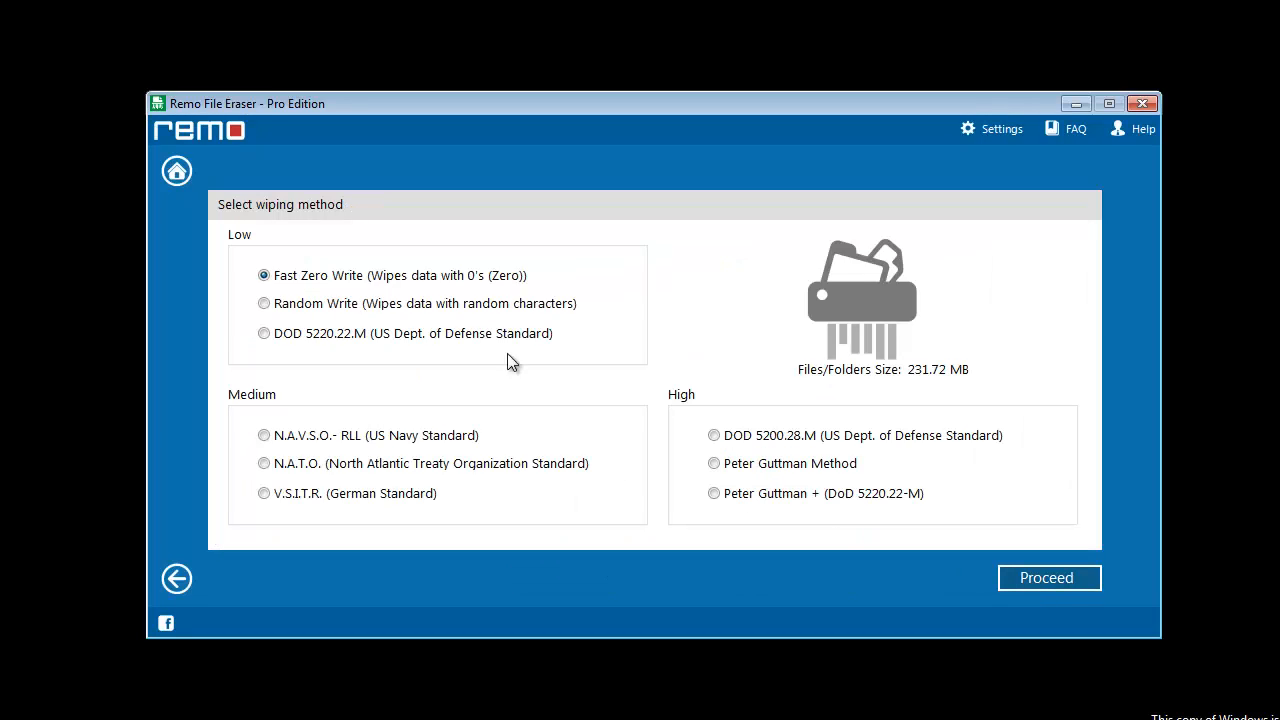
pyautogui.moveTo(649, 533)
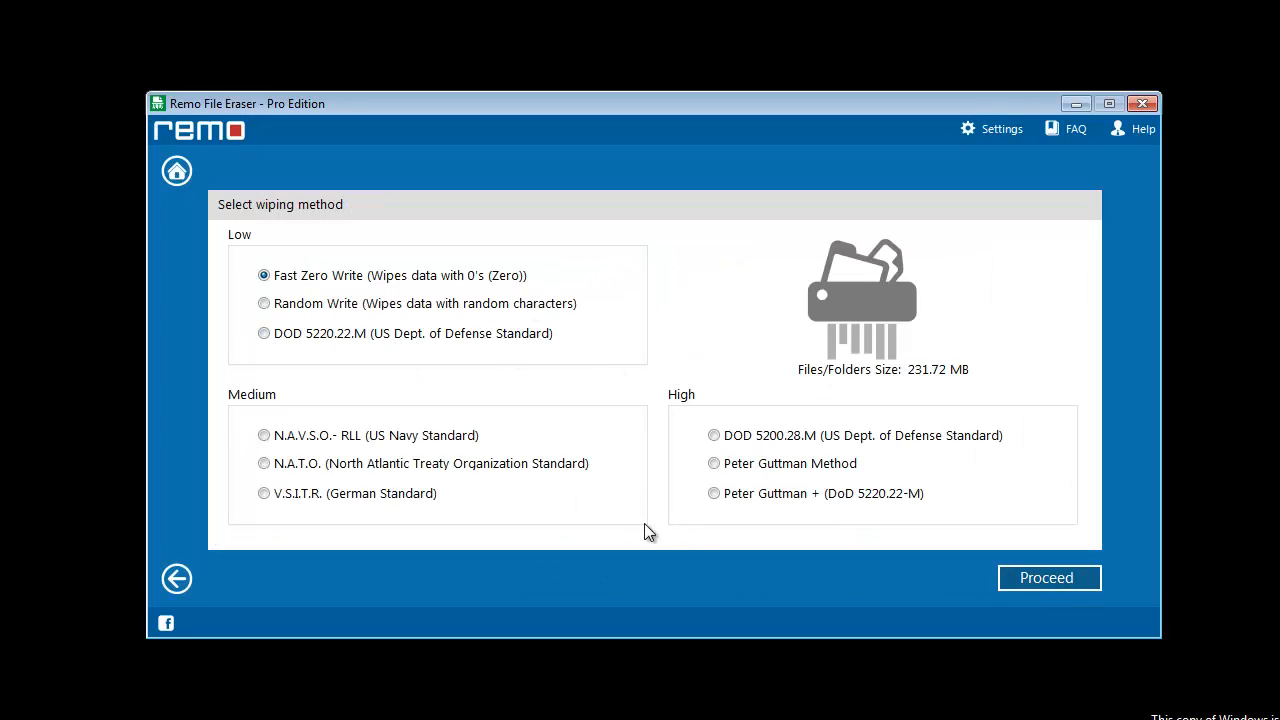
pyautogui.moveTo(264, 276)
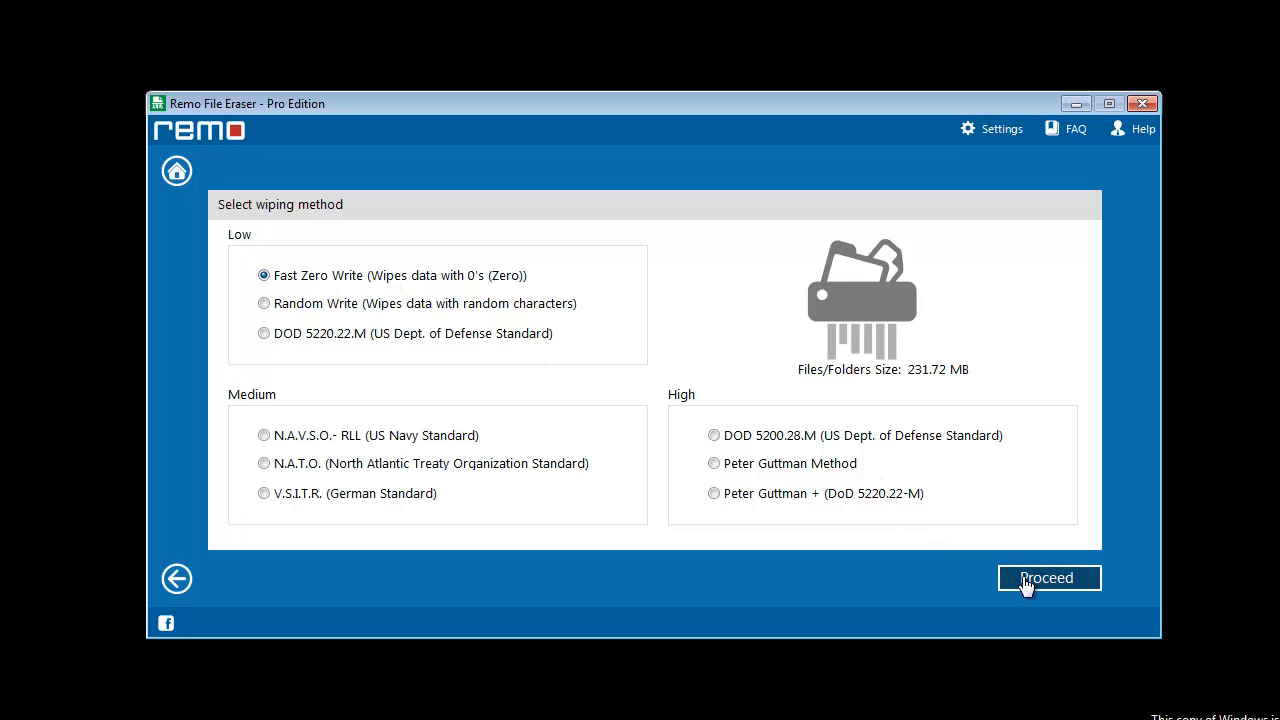
pyautogui.click(1048, 578)
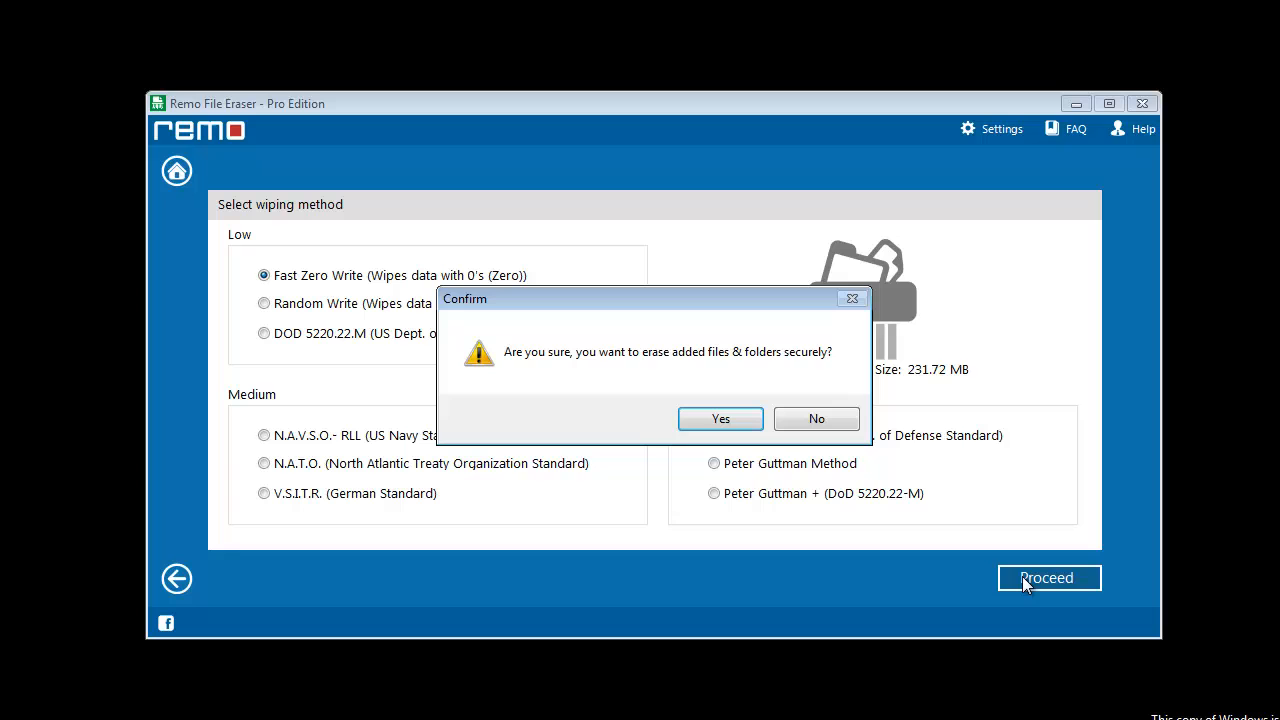
pyautogui.click(720, 418)
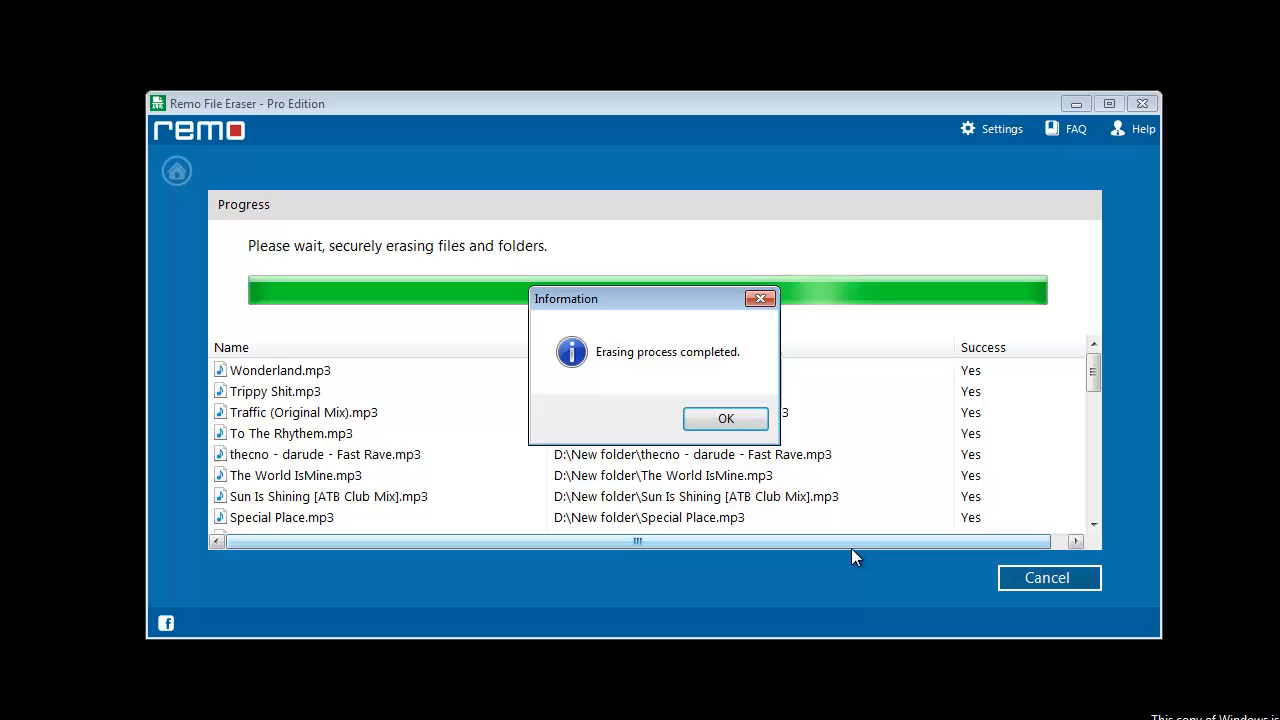
# - Close the 'Erasing process completed' notice to return home
pyautogui.click(725, 418)
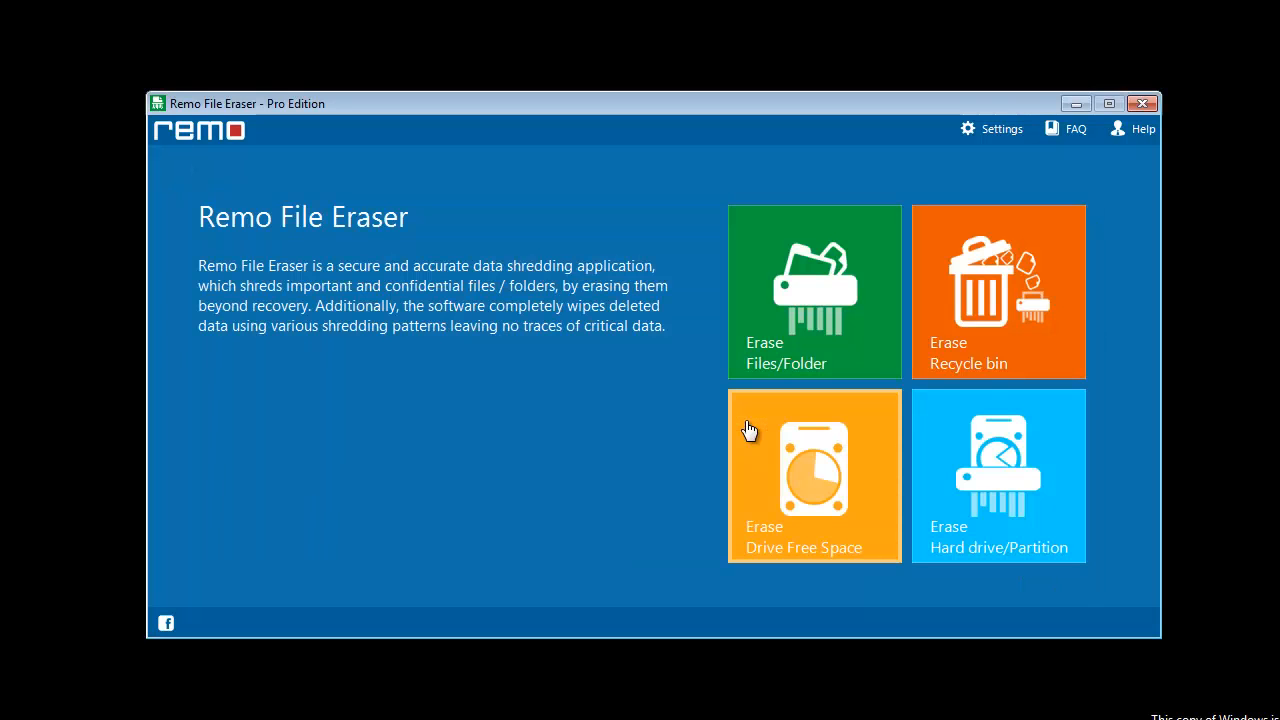
pyautogui.moveTo(601, 460)
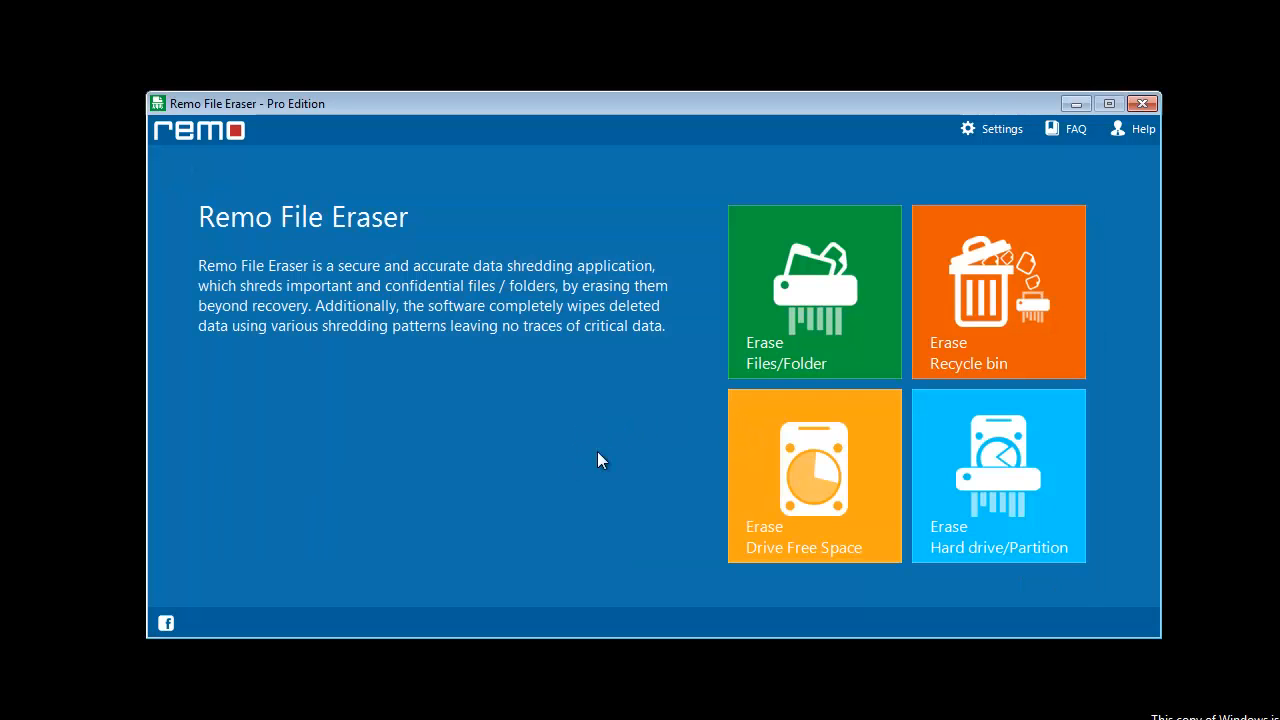
pyautogui.moveTo(978, 480)
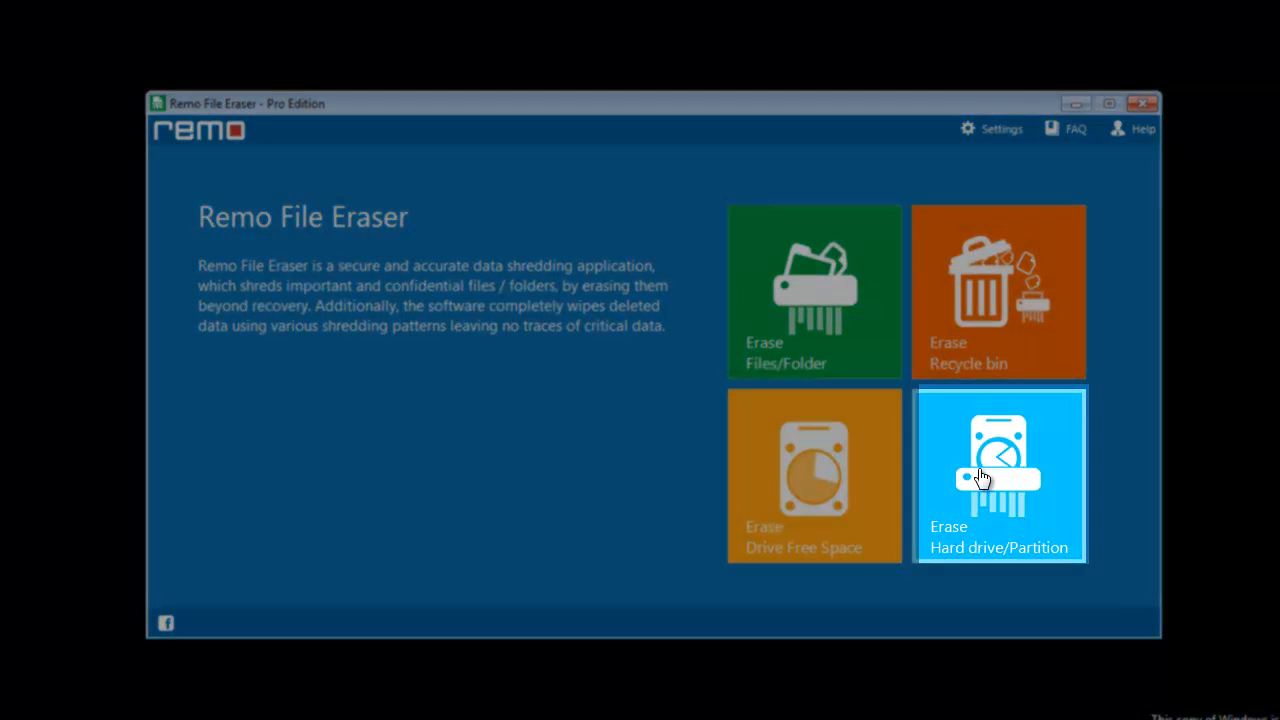
# - Launch Remo Drive Wipe to list Disk 0 and local disks C: and D:
pyautogui.click(999, 475)
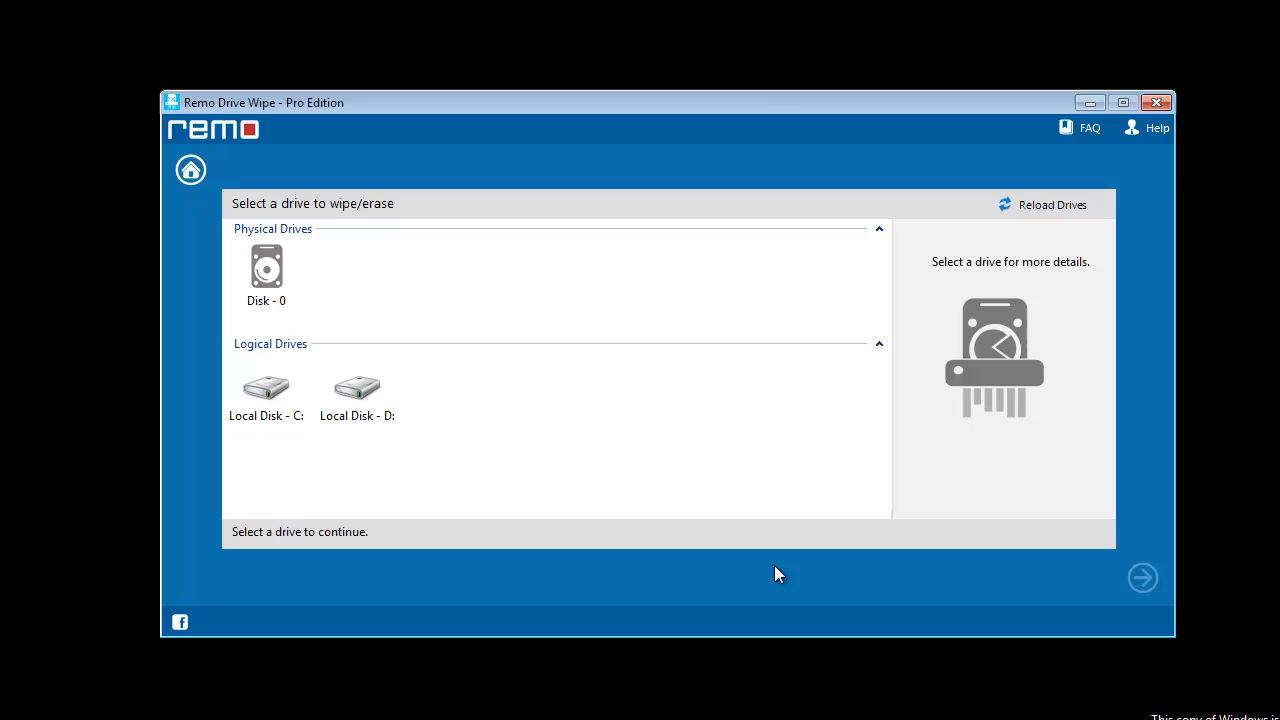
pyautogui.click(357, 390)
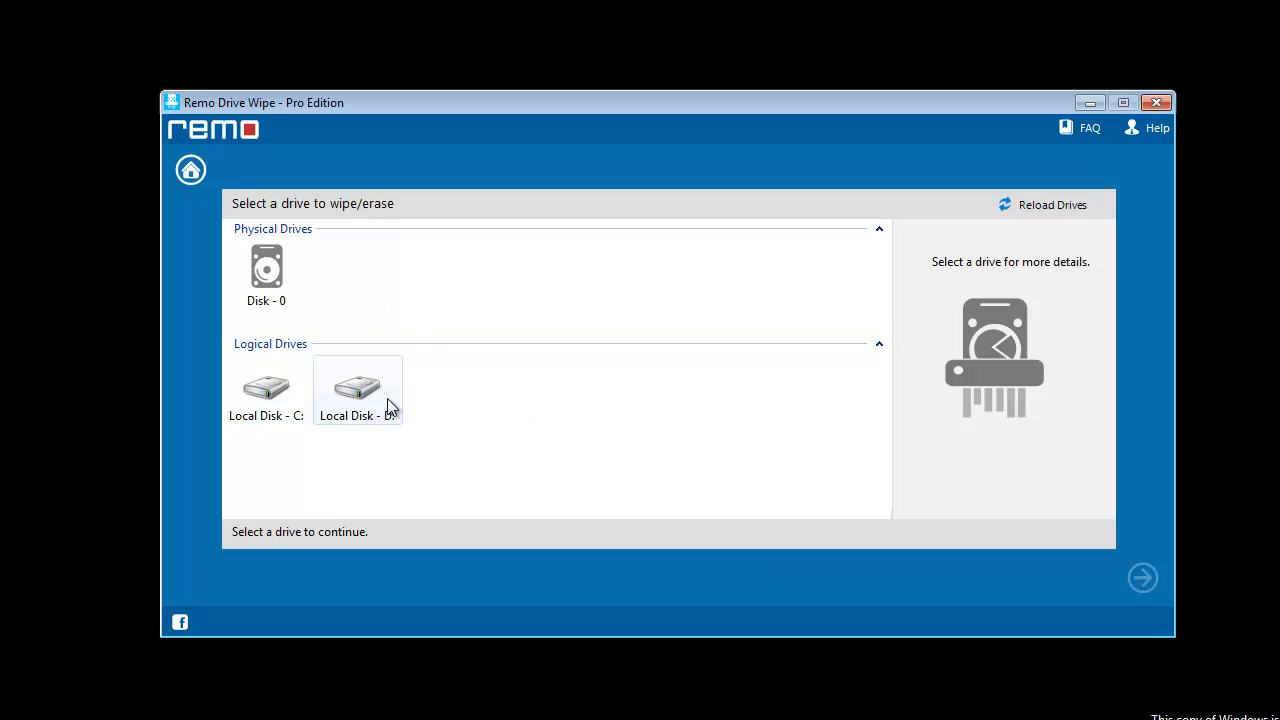
pyautogui.moveTo(379, 296)
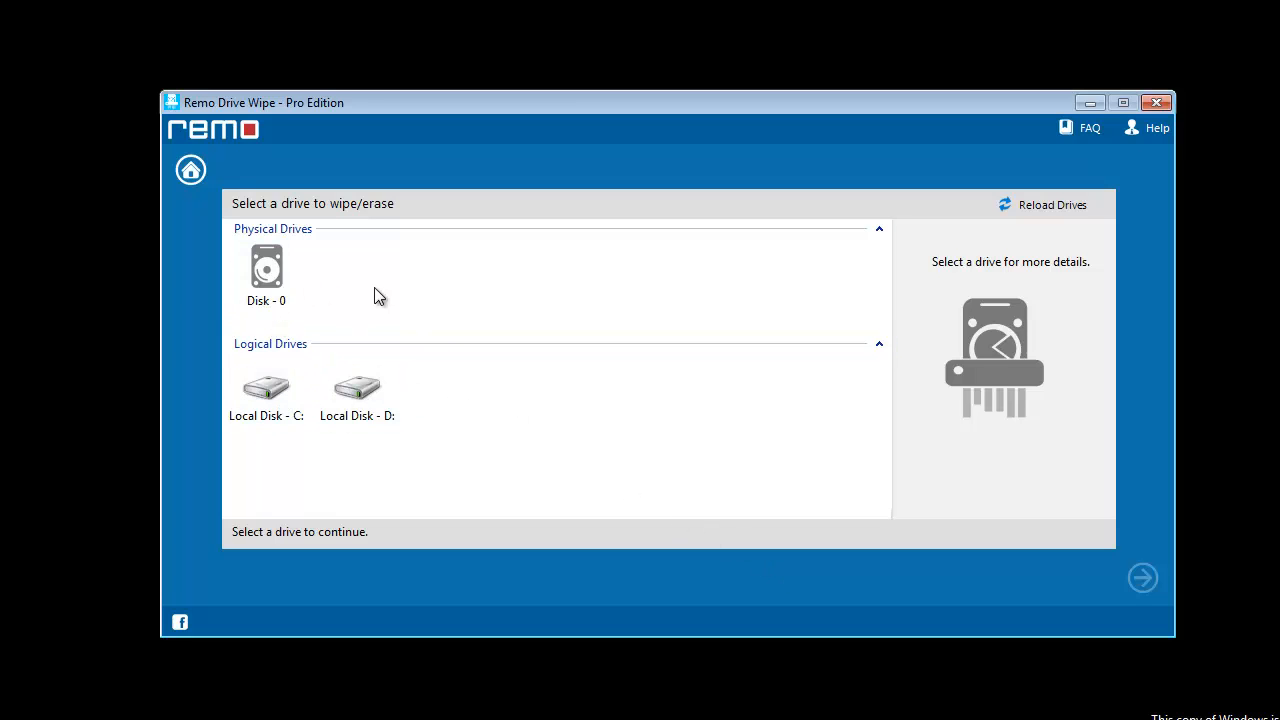
pyautogui.moveTo(205, 222)
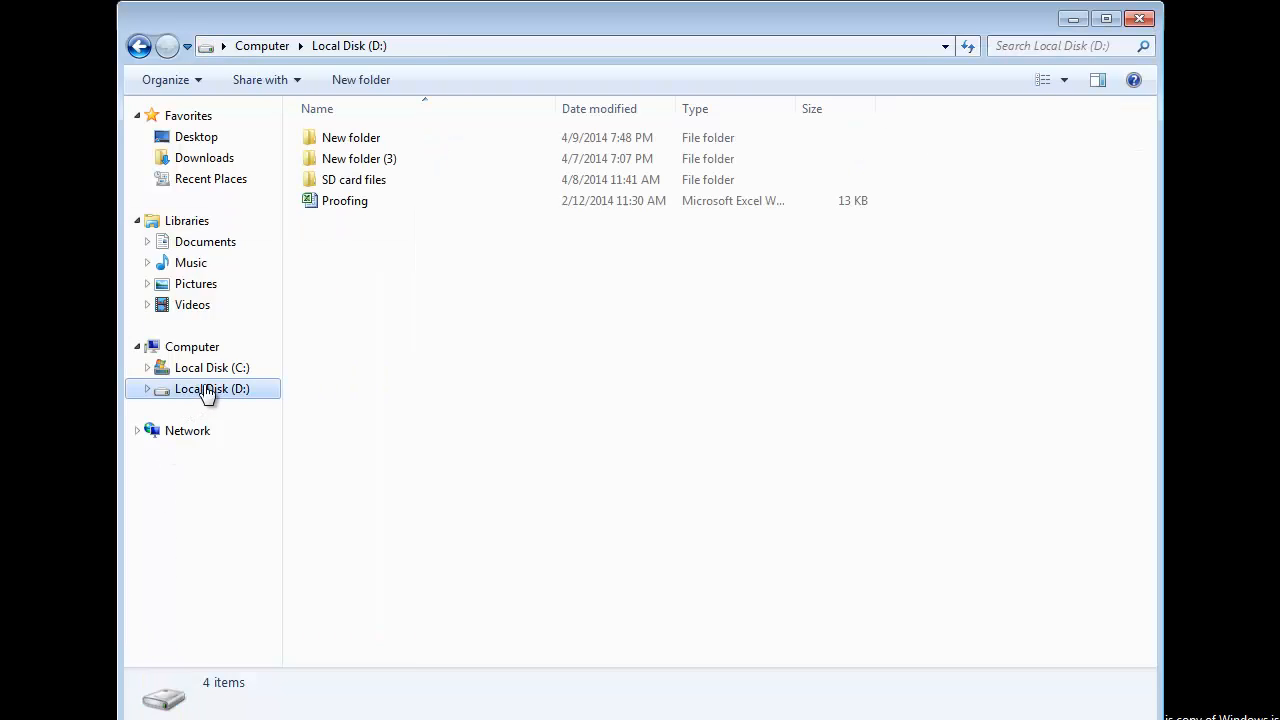
# - Open D:\New folder in Explorer to confirm it is empty
pyautogui.doubleClick(351, 137)
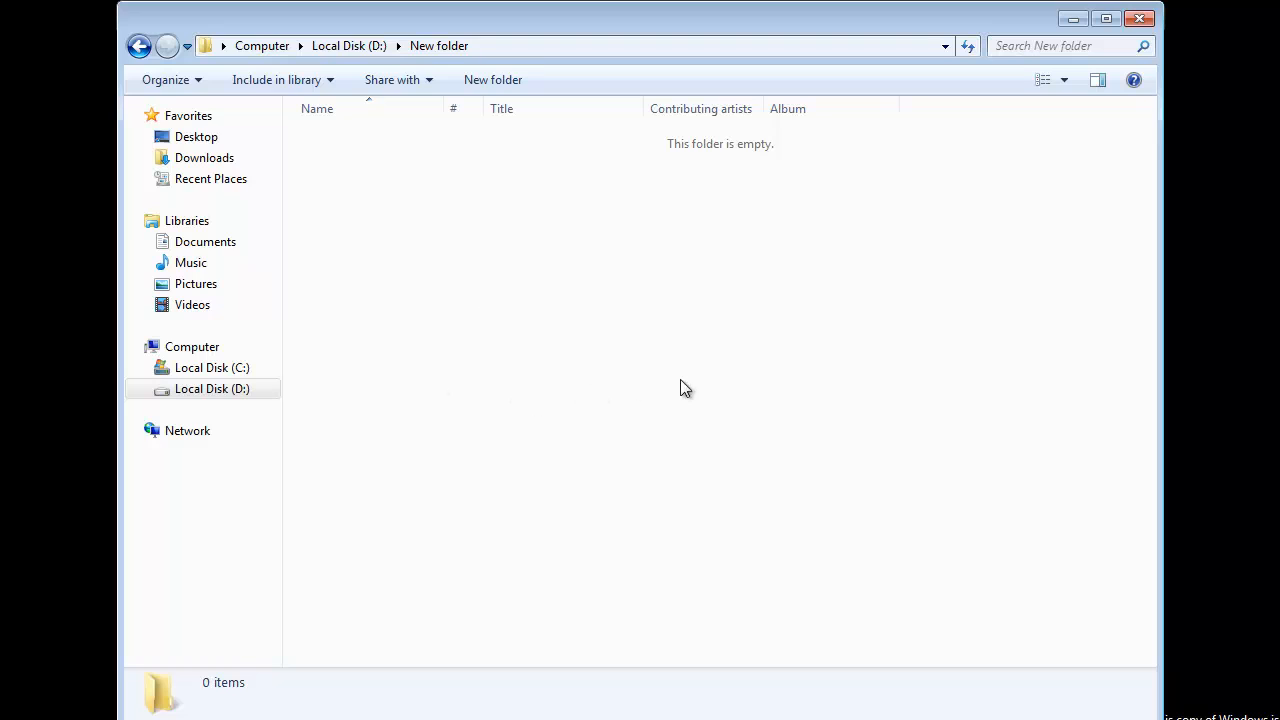
pyautogui.moveTo(682, 347)
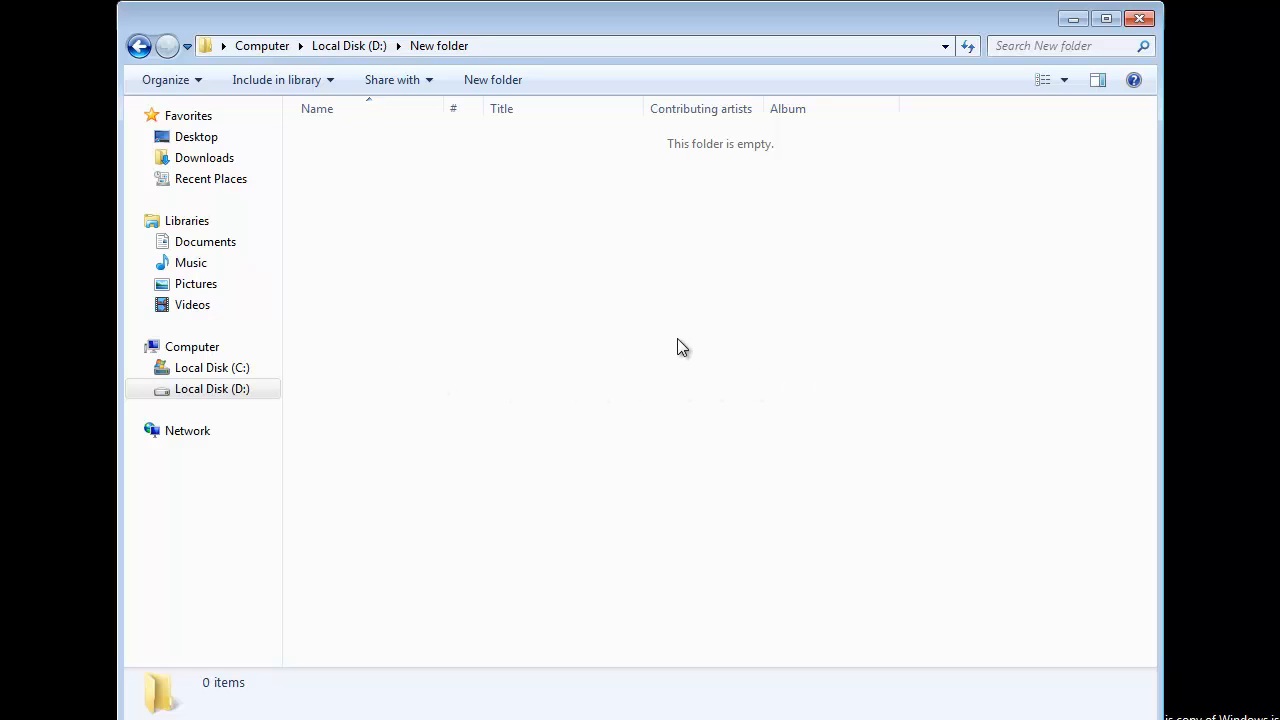
pyautogui.moveTo(617, 365)
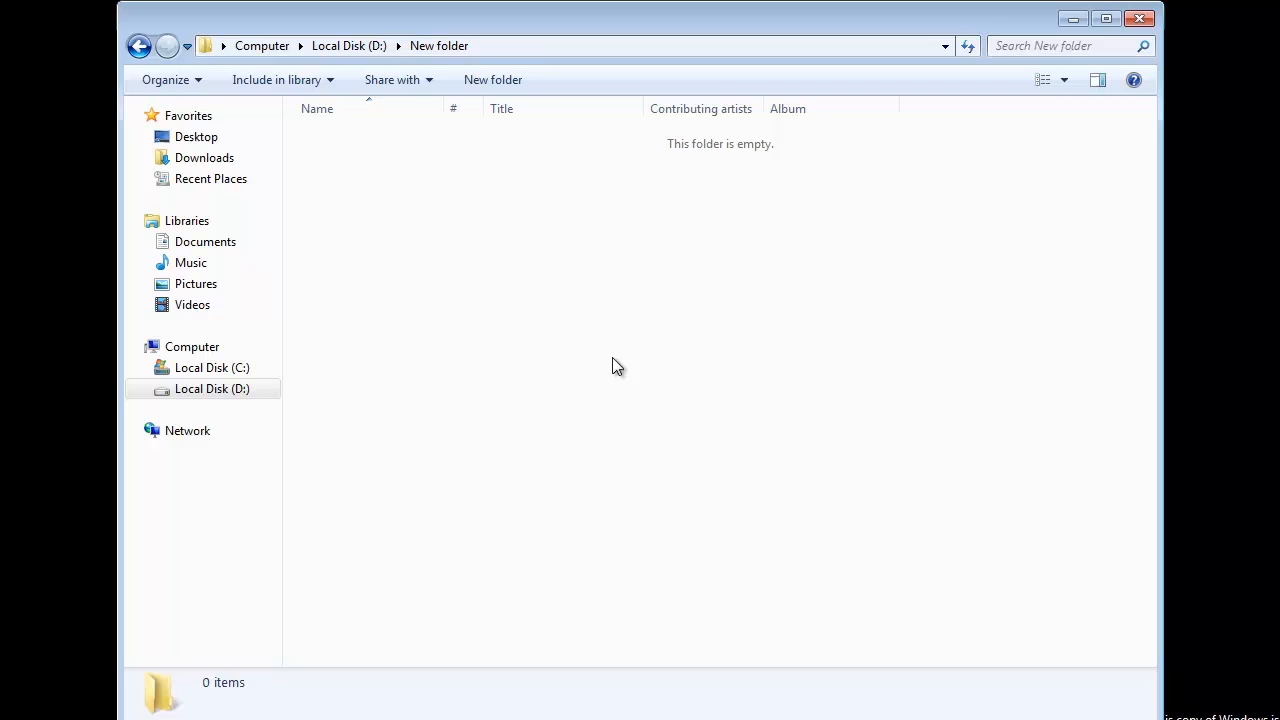